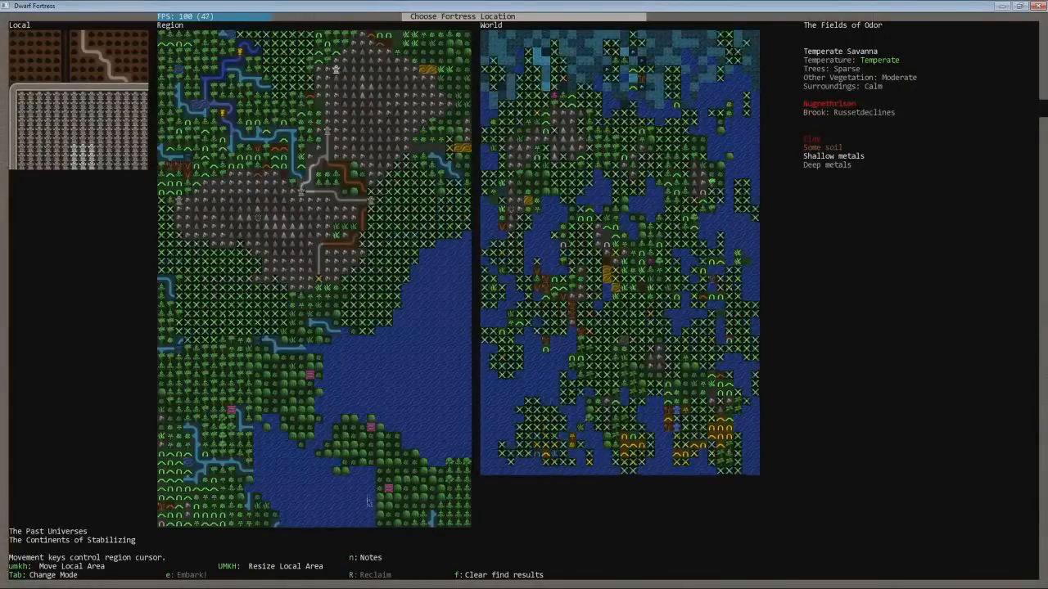
Browse the dwarf list and move focus to the skills column on the preparation screen.
{"action": "key", "text": "down"}
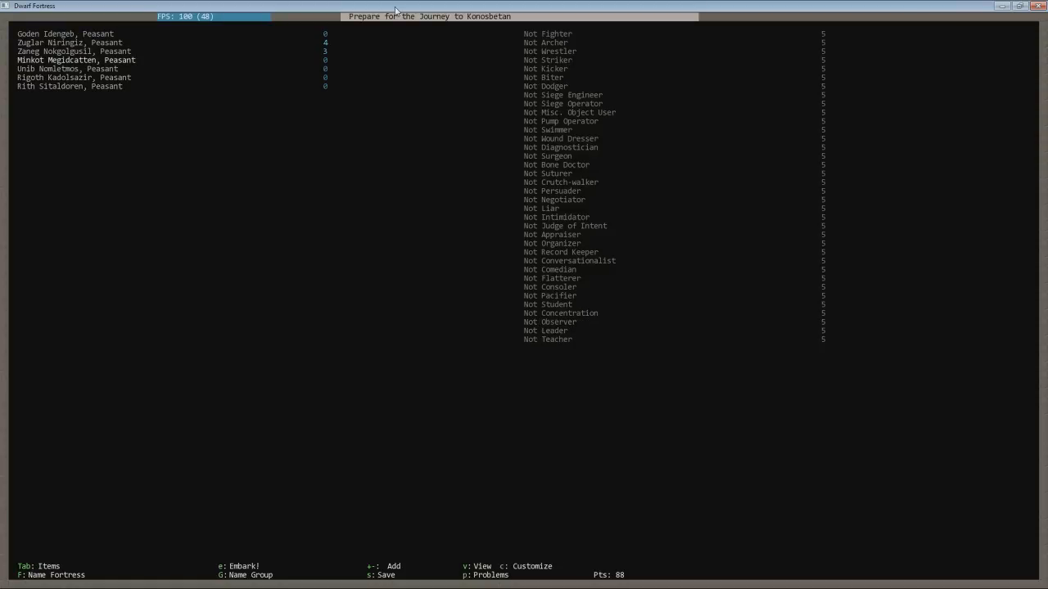
{"action": "key", "text": "Tab"}
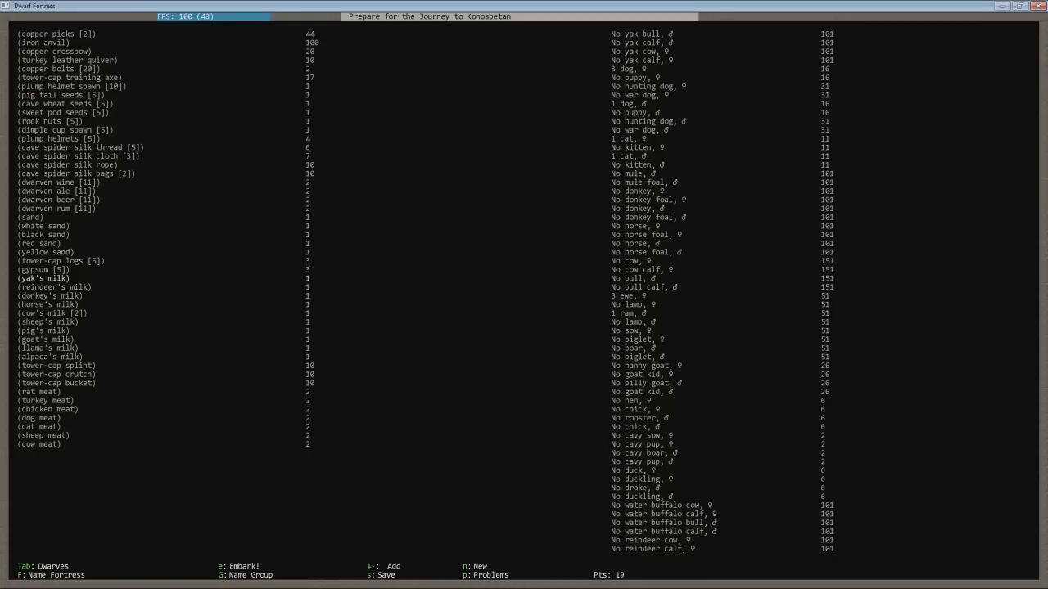
Embark with the chosen supplies and animals, loading the fortress site's local map.
{"action": "key", "text": "e"}
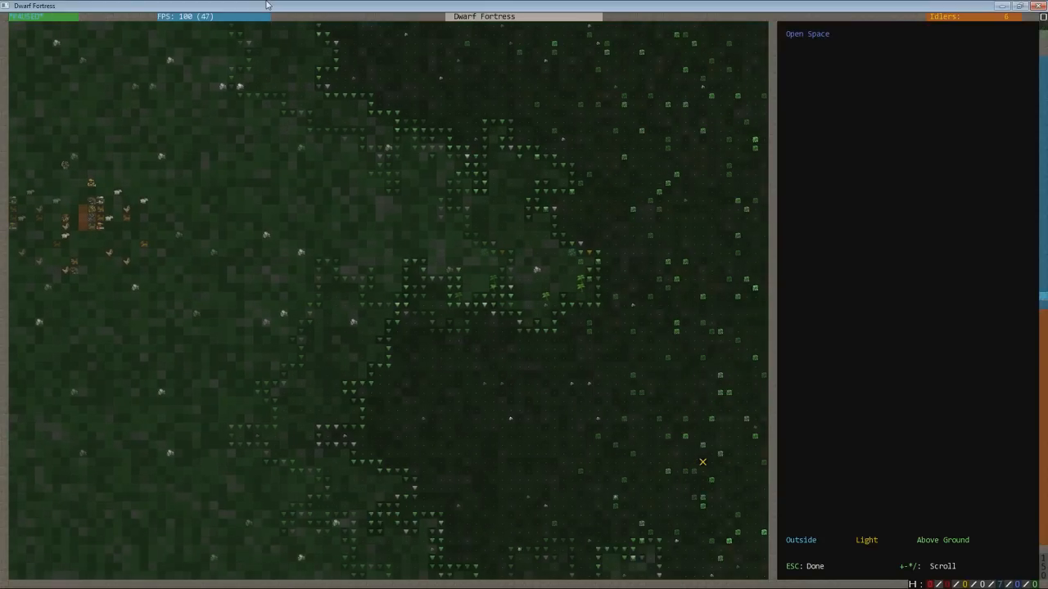
Bring up the dig designation options to plan the fortress entrance.
{"action": "key", "text": "d"}
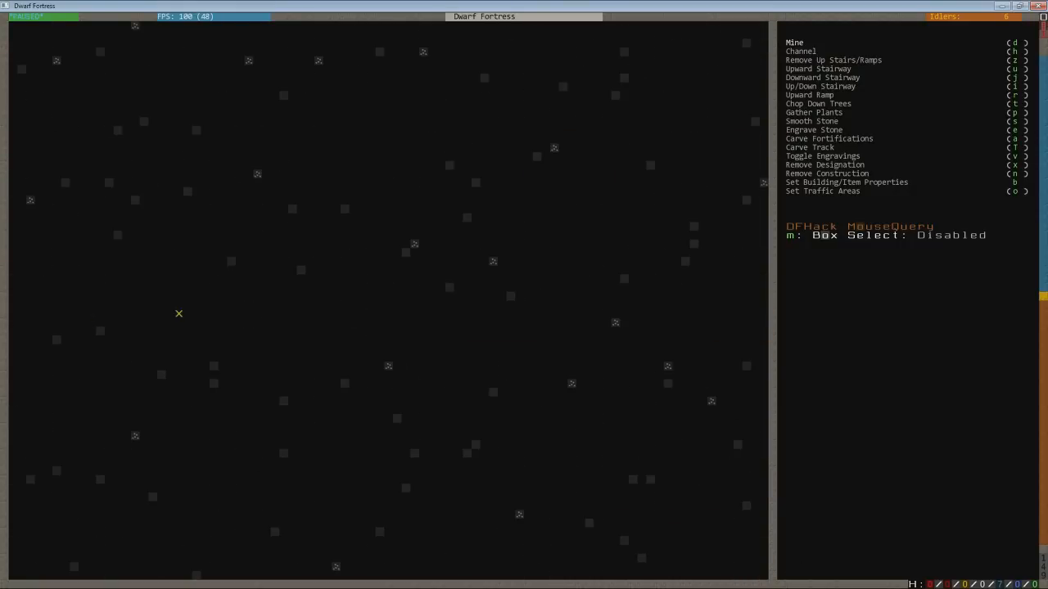